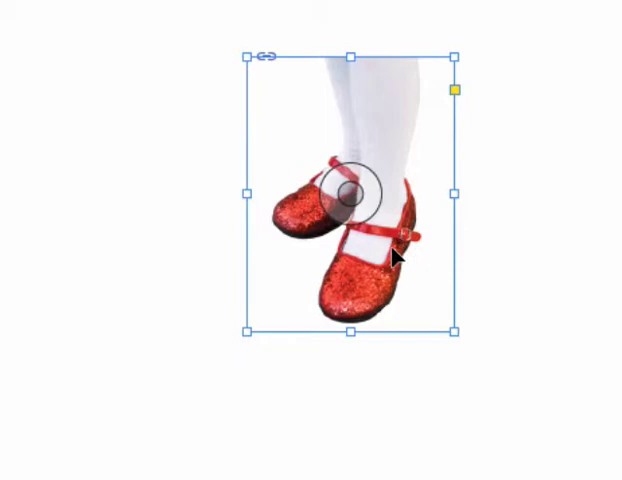
mouse_move(360, 232)
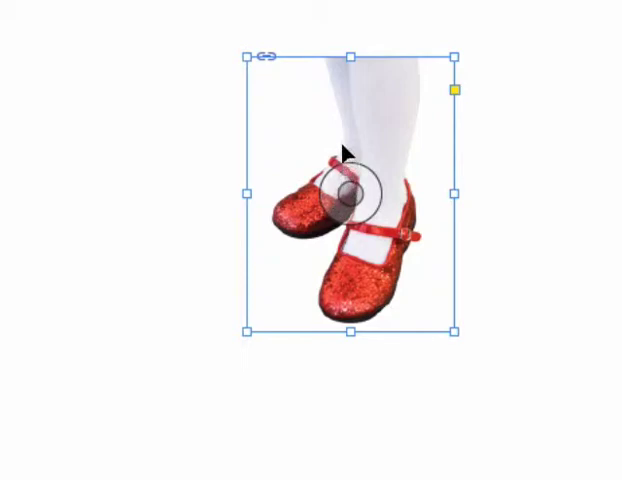
mouse_move(340, 184)
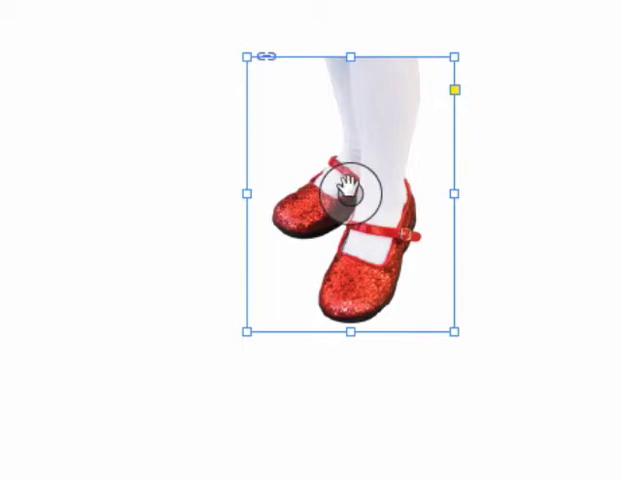
Drag the content grabber to nudge the red shoes photo lower and right within its frame
left_click_drag(344, 196, 376, 216)
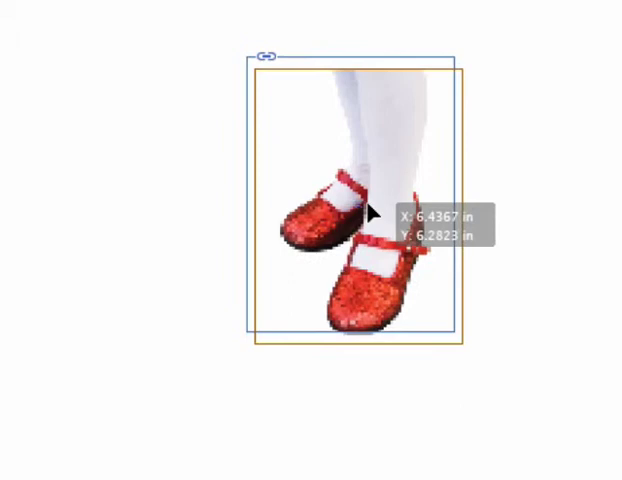